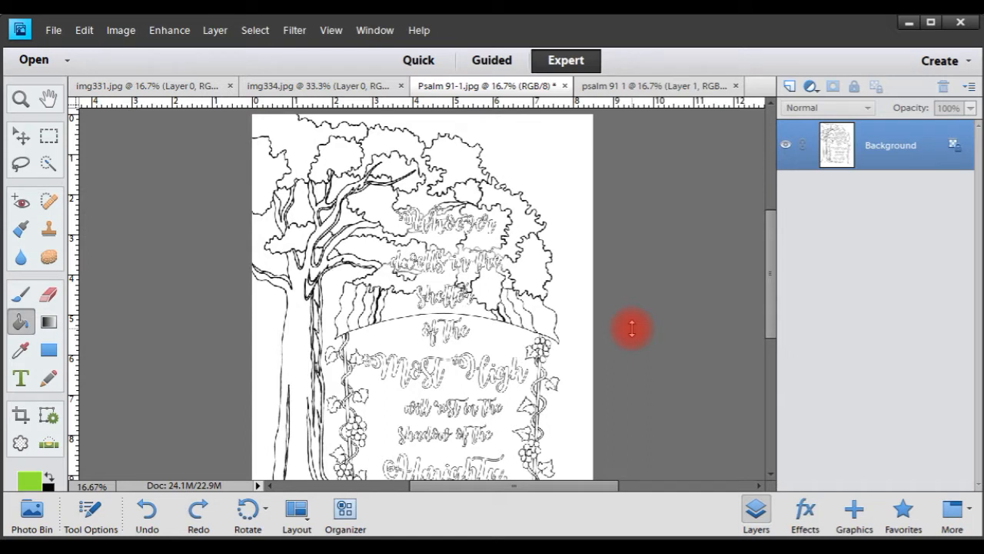
mouse_move(254, 346)
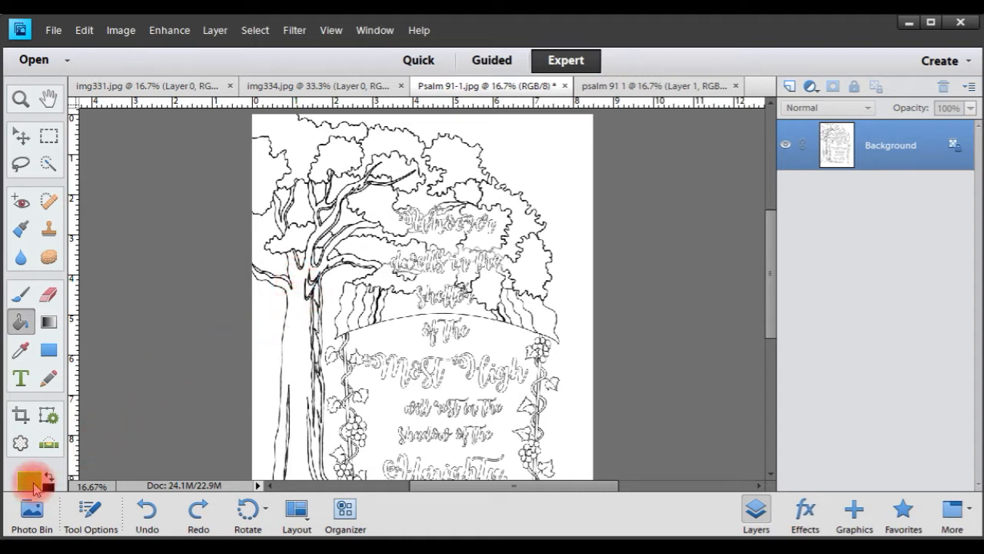
- Set the paint colour to bright green and fill the right-hand leaf clusters of the tree canopy
left_click(31, 480)
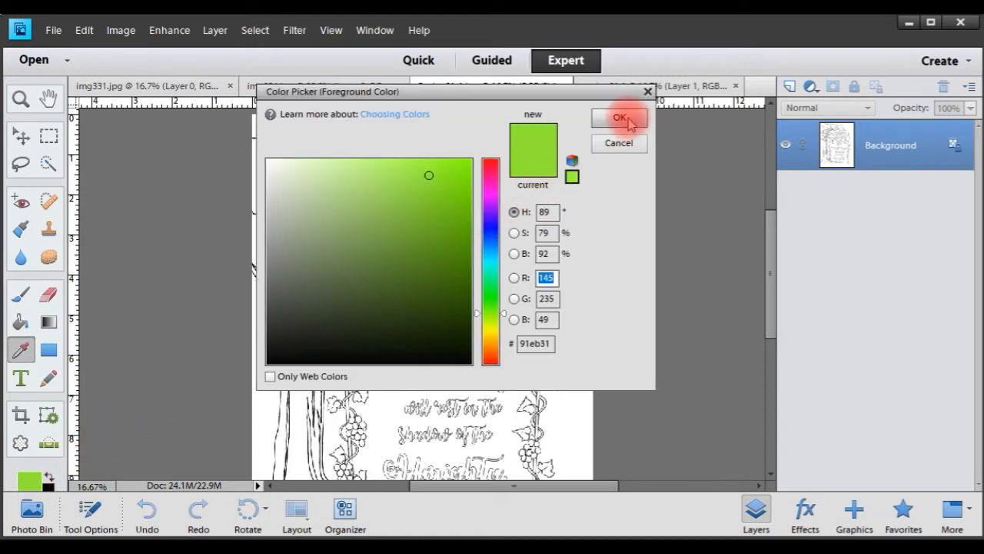
left_click(618, 117)
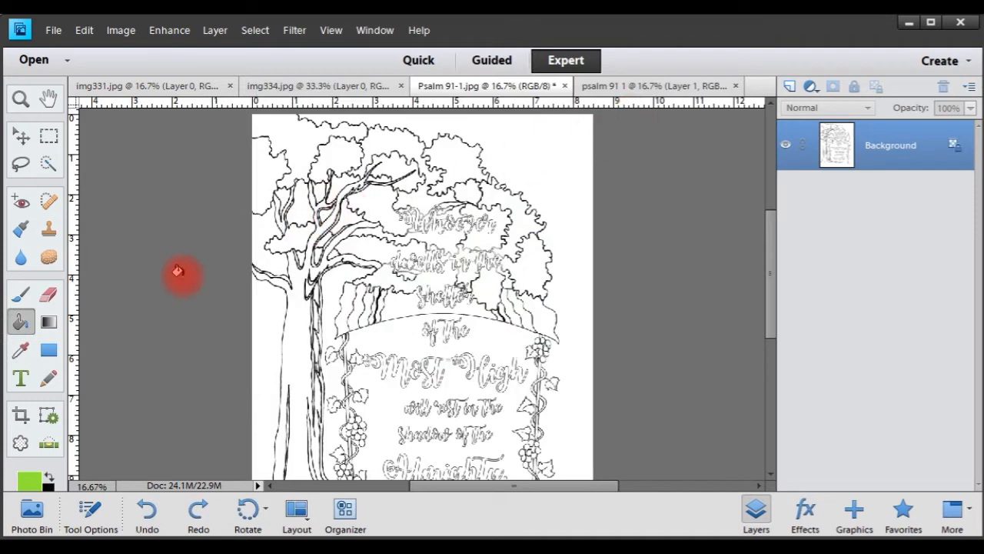
mouse_move(22, 322)
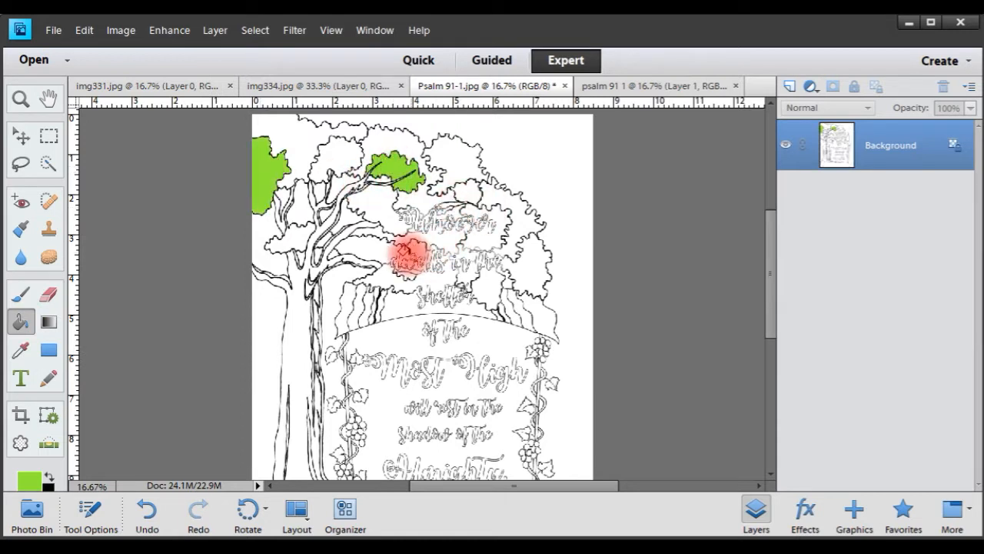
left_click(504, 249)
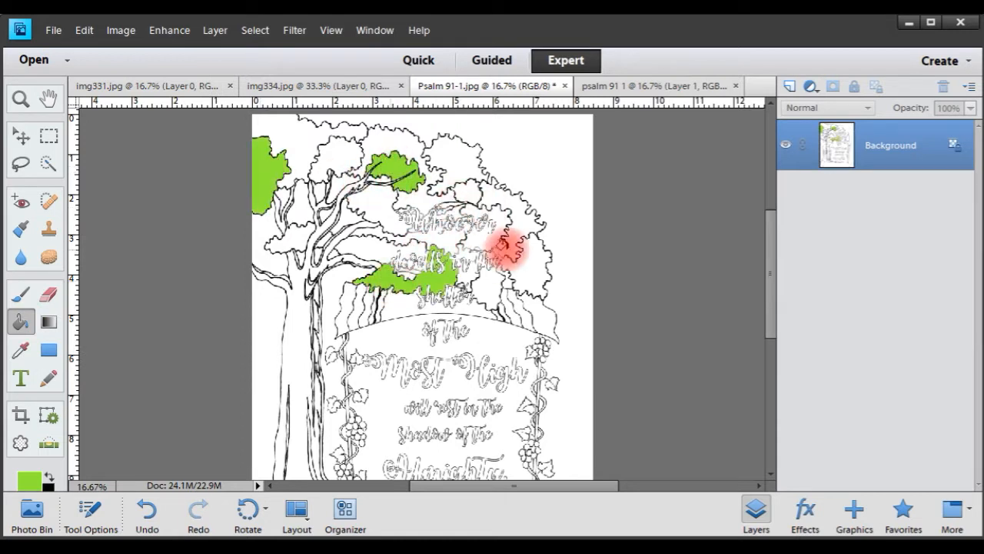
left_click(508, 223)
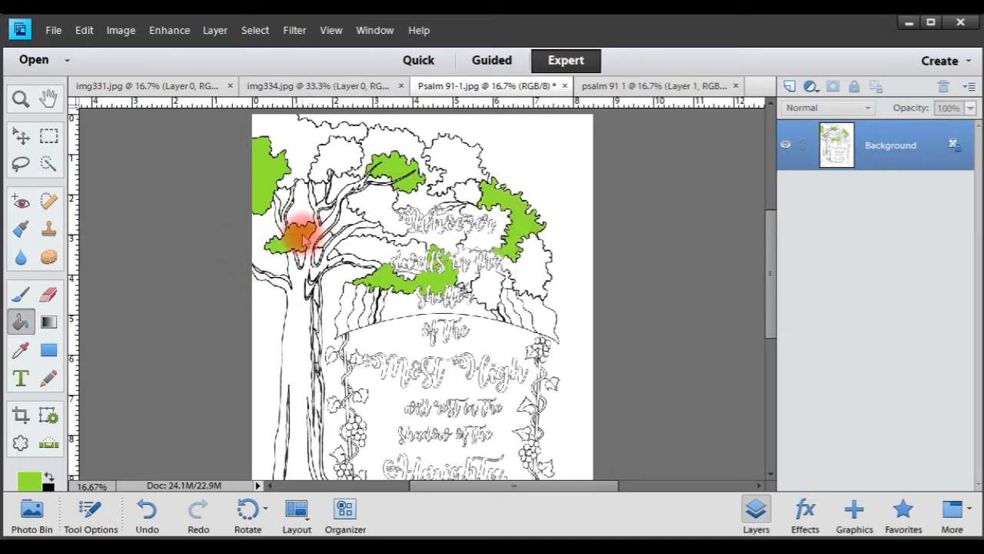
left_click(28, 476)
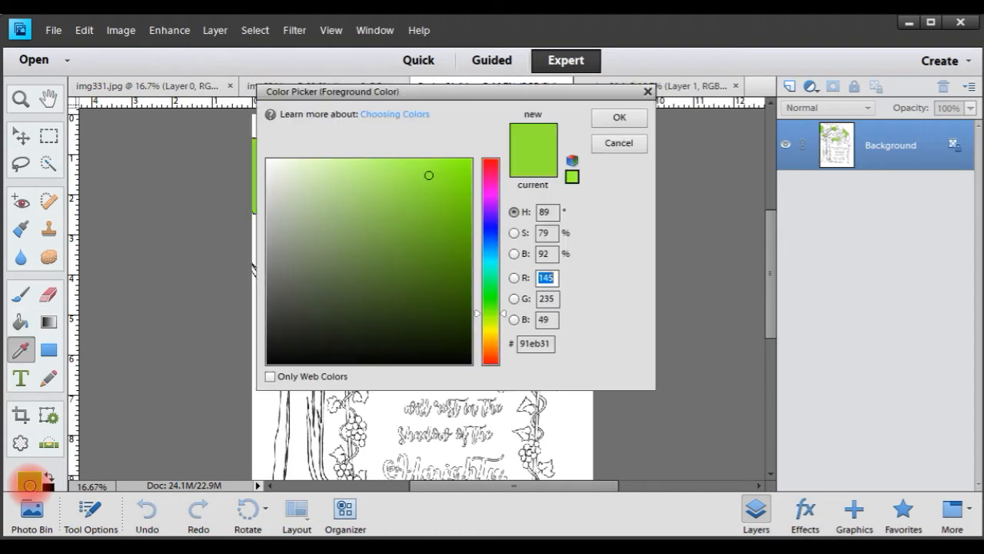
- Pick a darker olive green and fill two more leaf clusters on the right side of the canopy
left_click(383, 234)
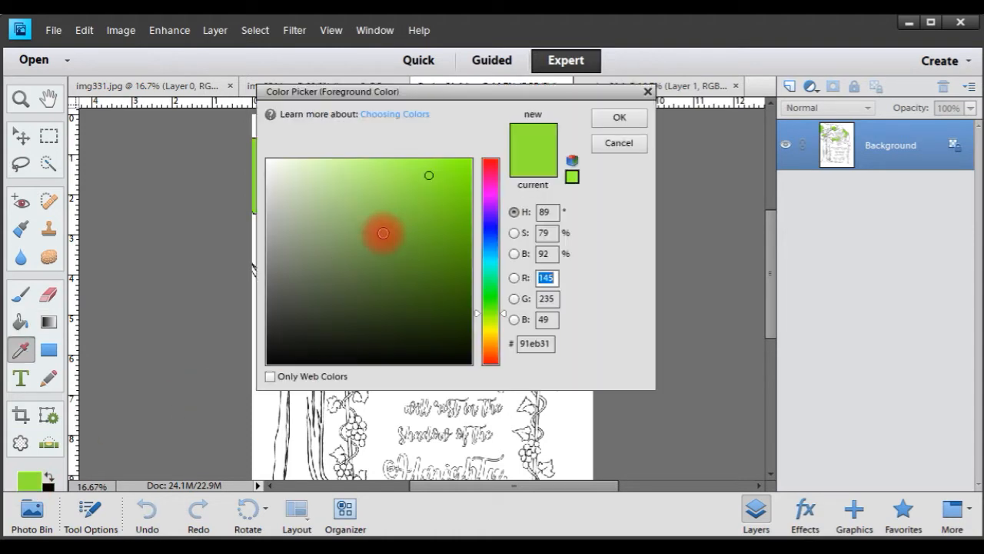
left_click(619, 117)
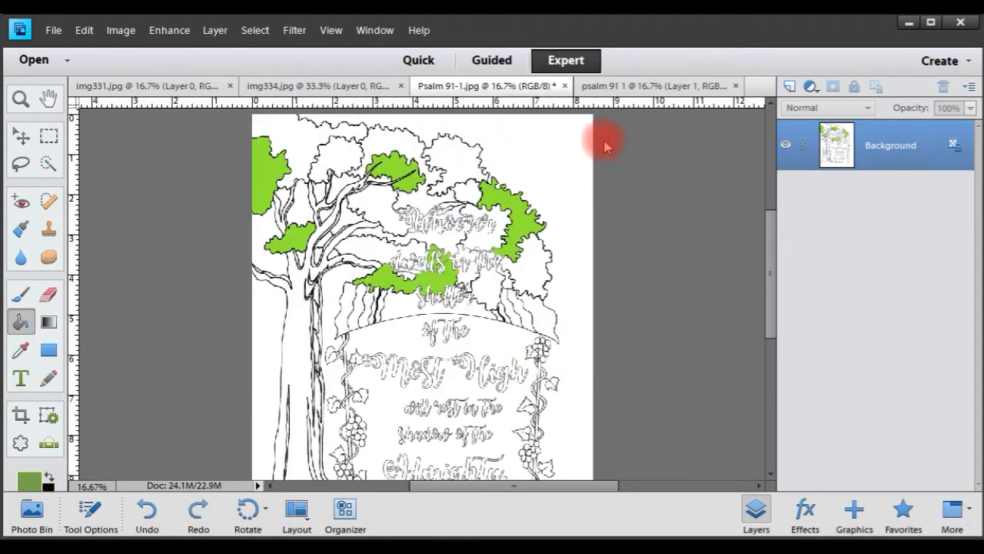
left_click(531, 269)
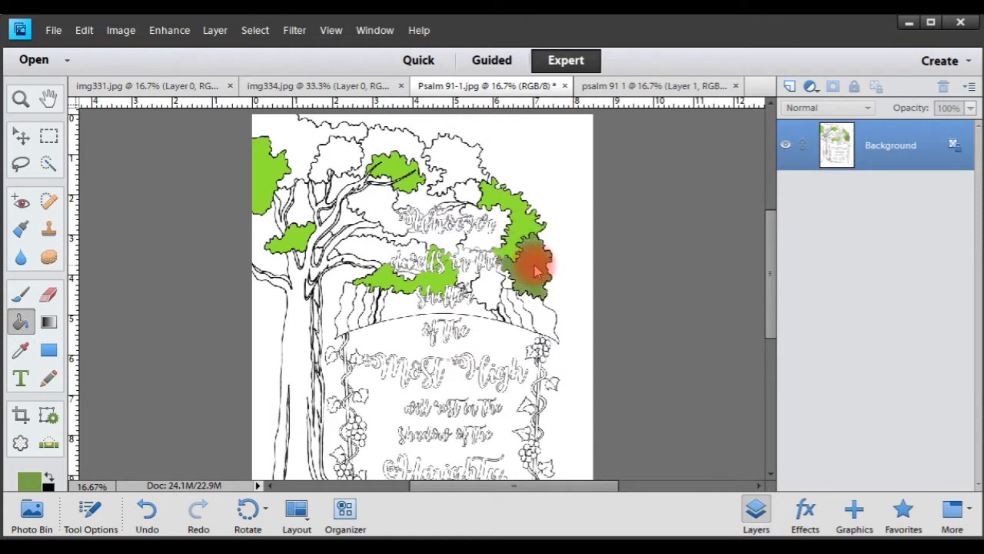
left_click(469, 192)
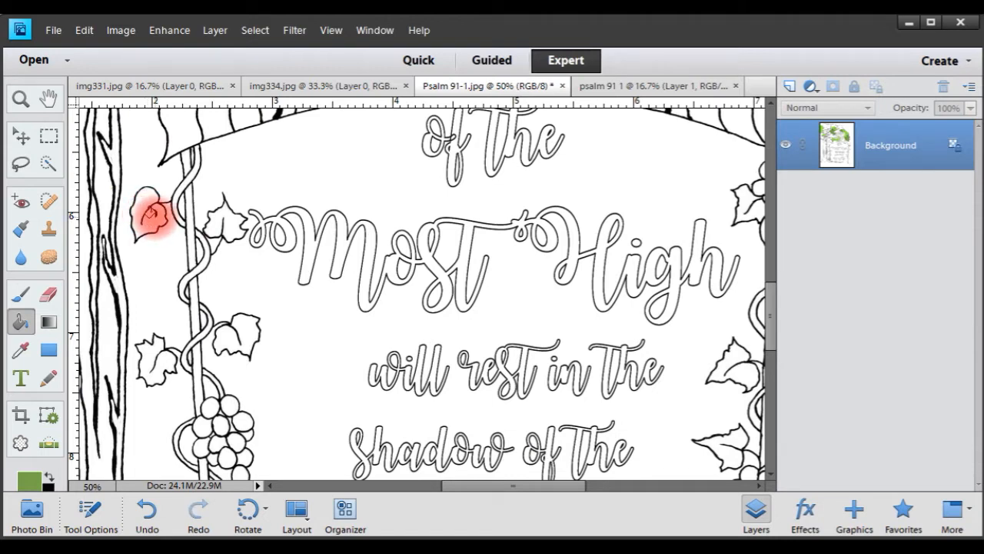
- Fill the vine leaves near the trunk and along the right border with olive green
left_click(246, 338)
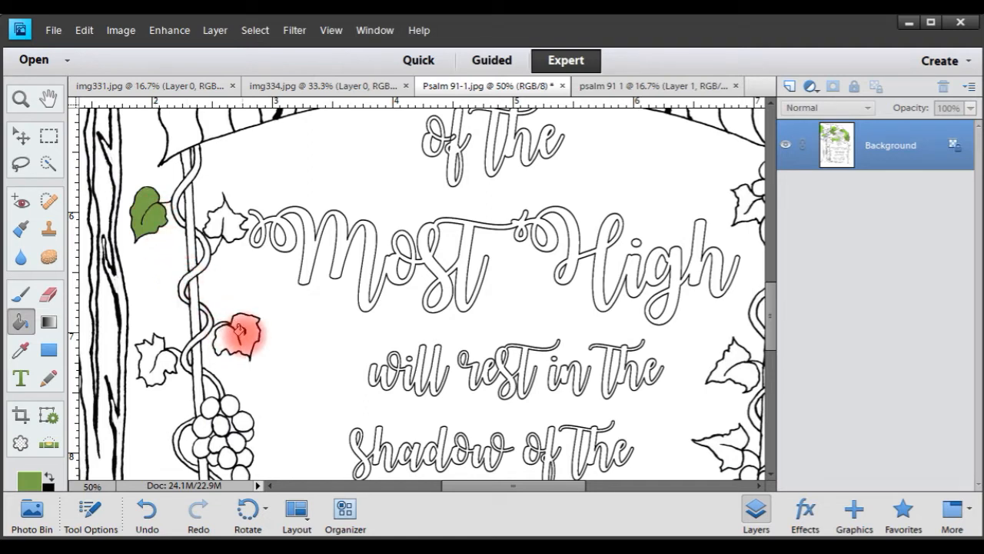
scroll("down", 3)
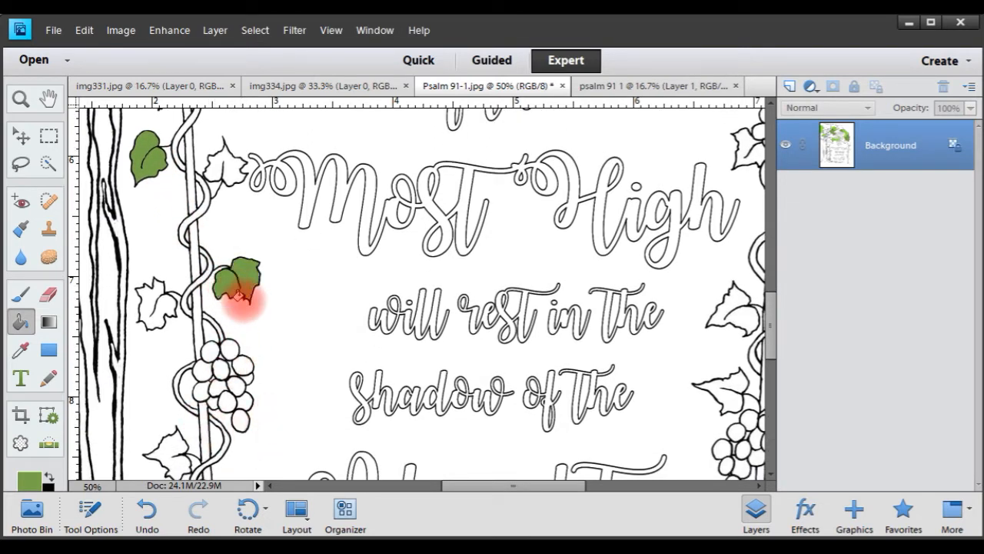
left_click(726, 335)
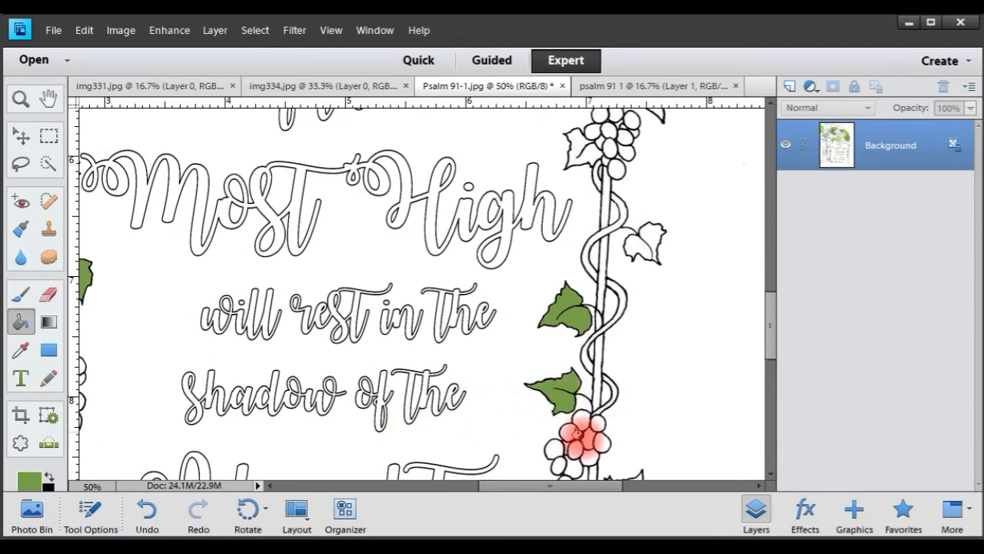
left_click(584, 430)
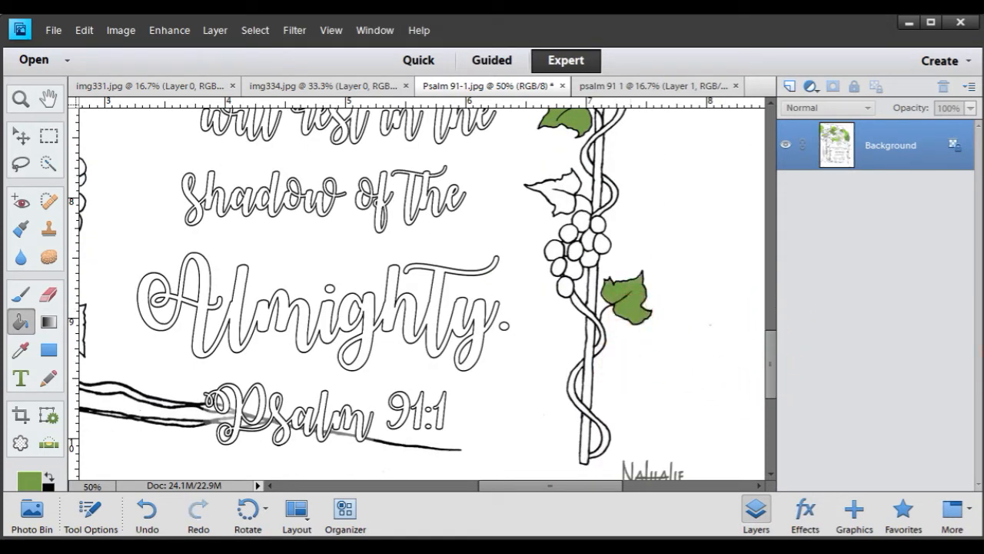
- Reset to default colours, then set the foreground to medium blue (5261d5) for the branch gaps
left_click(22, 443)
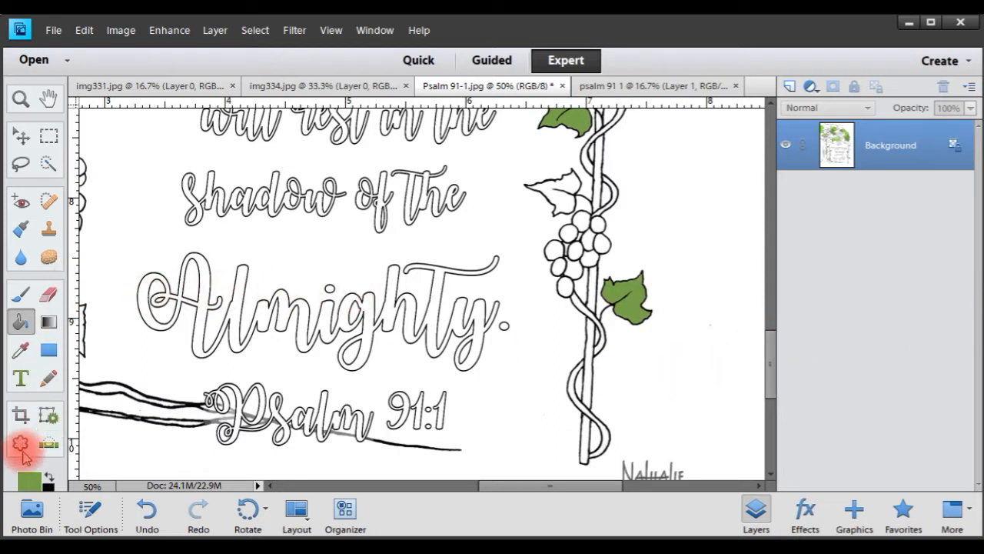
mouse_move(49, 484)
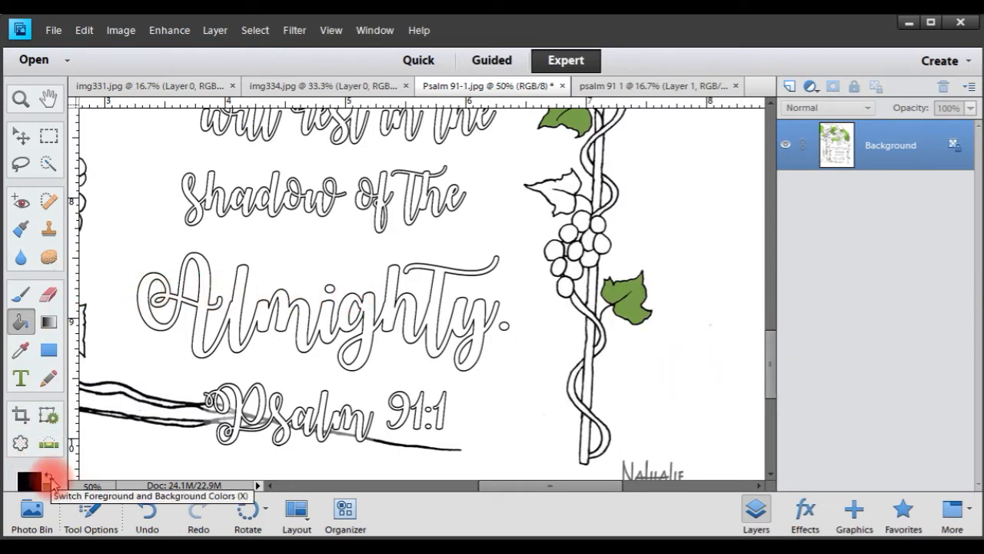
left_click(25, 480)
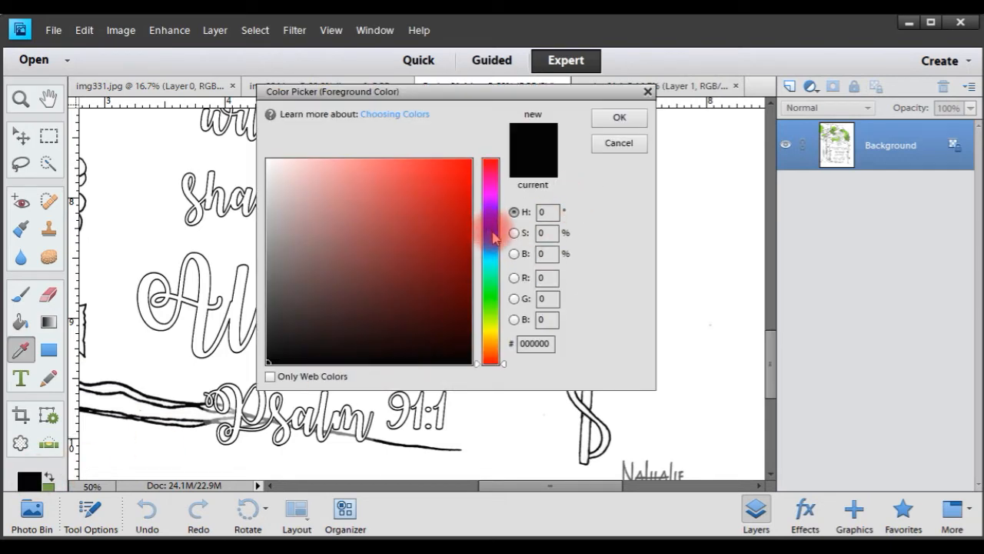
left_click(492, 231)
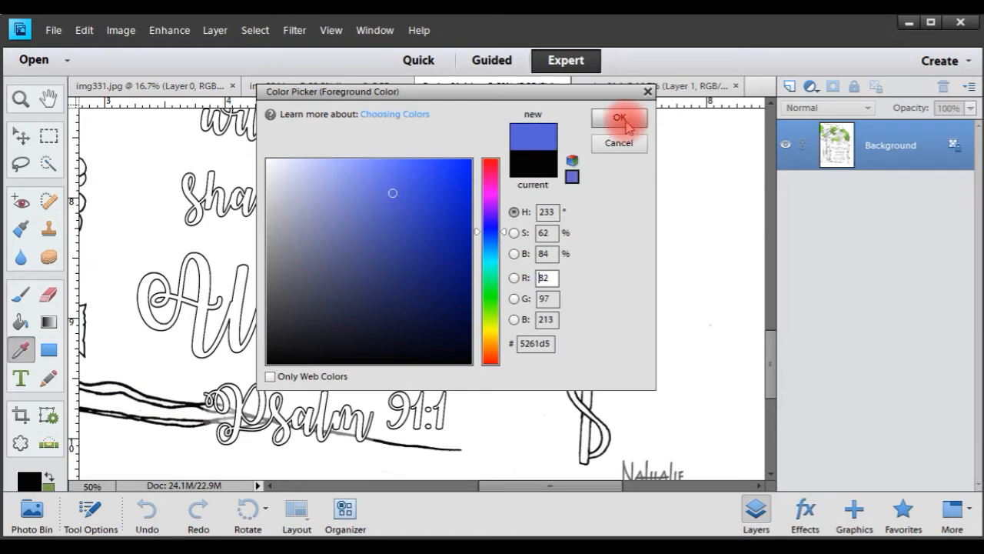
left_click(618, 117)
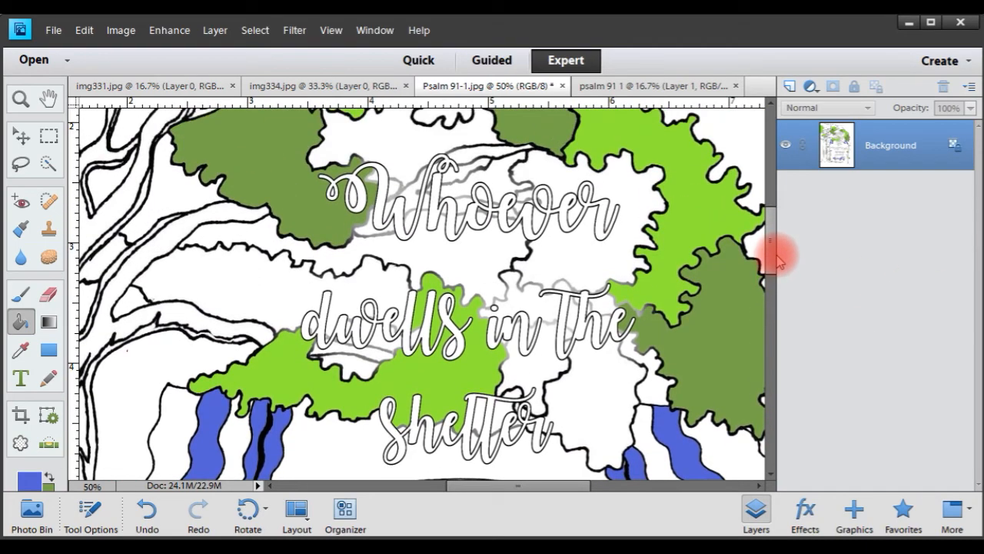
- Choose another darker olive-green shade for filling the remaining canopy leaf clusters
scroll("down", 3)
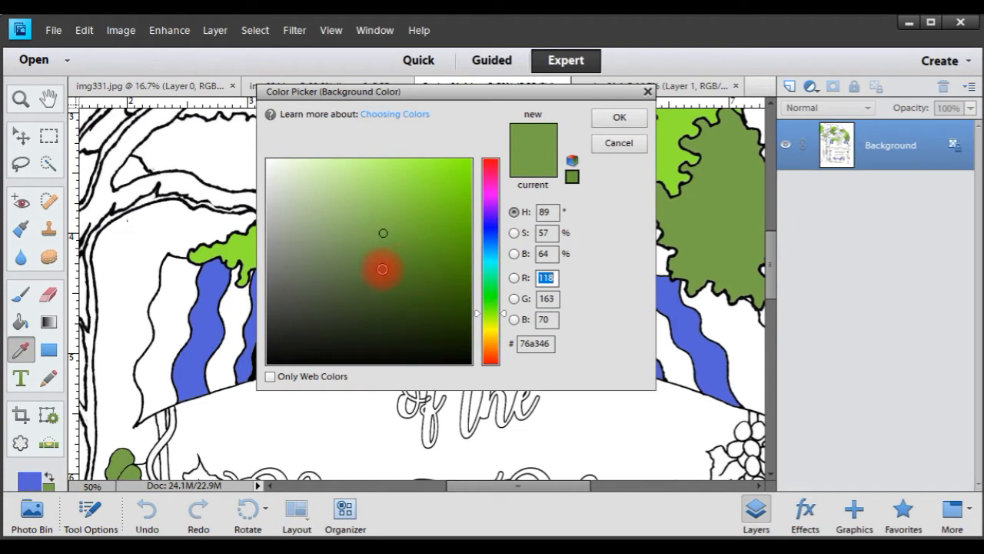
left_click(386, 268)
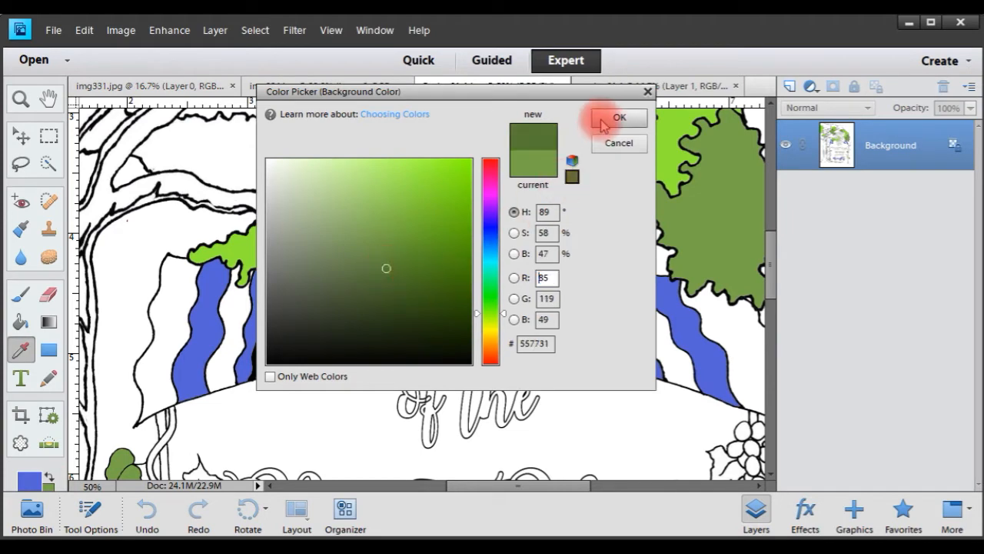
left_click(620, 117)
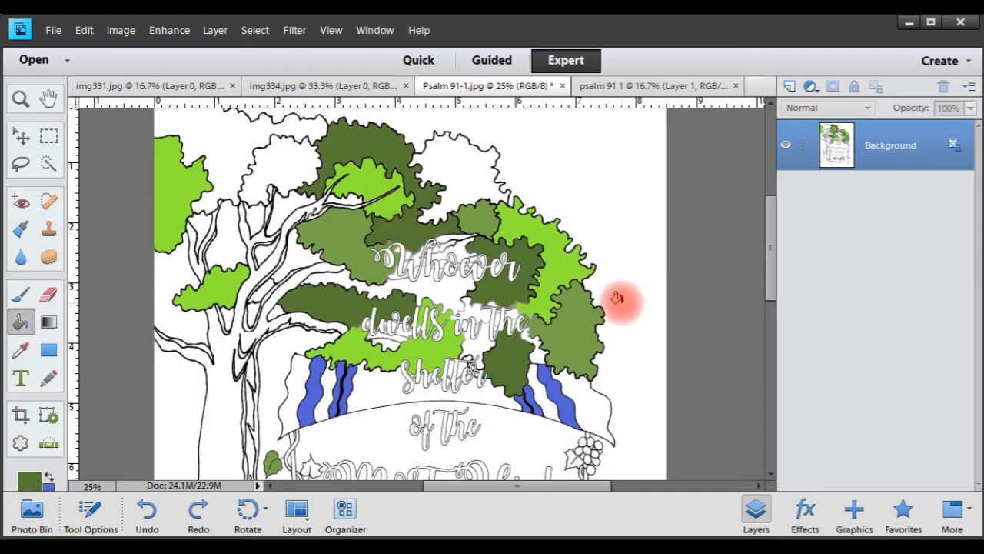
mouse_move(676, 308)
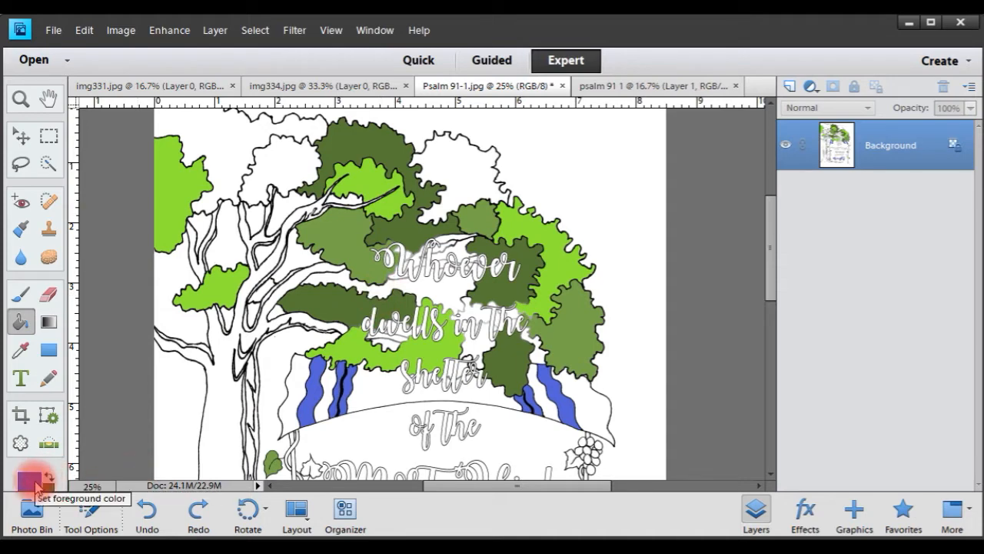
- Set light blue and fill the main sky, the gaps between leaves, and the patches beside the trunk
left_click(33, 476)
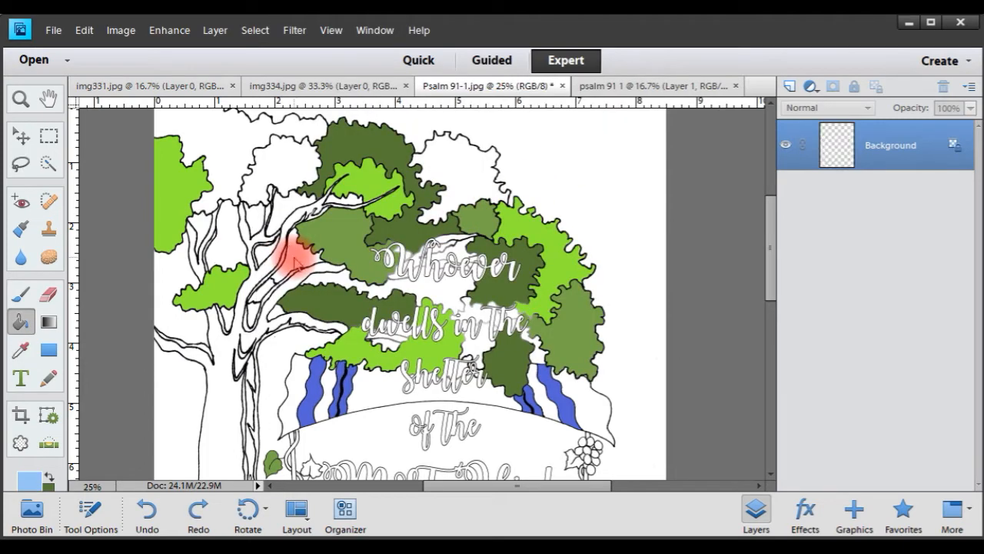
left_click(433, 295)
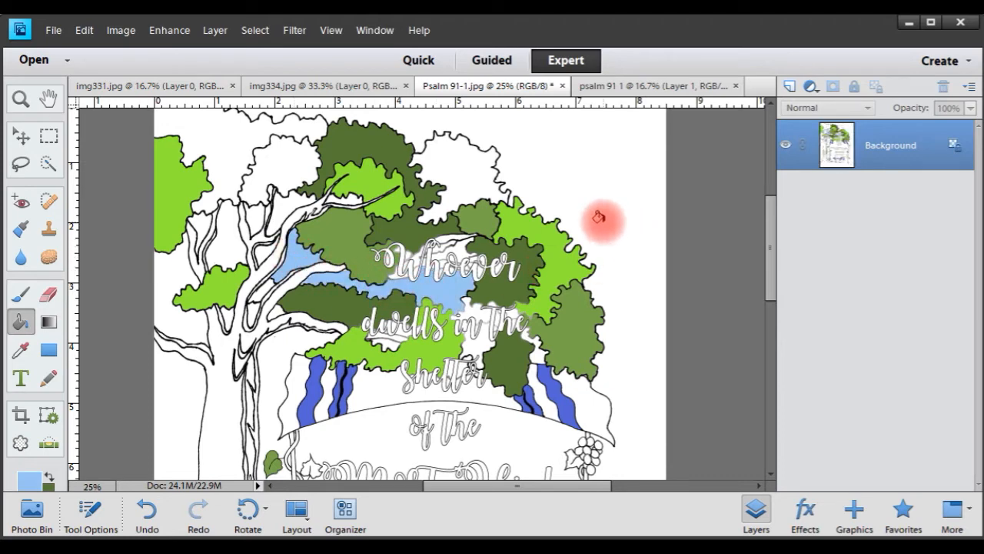
left_click(603, 228)
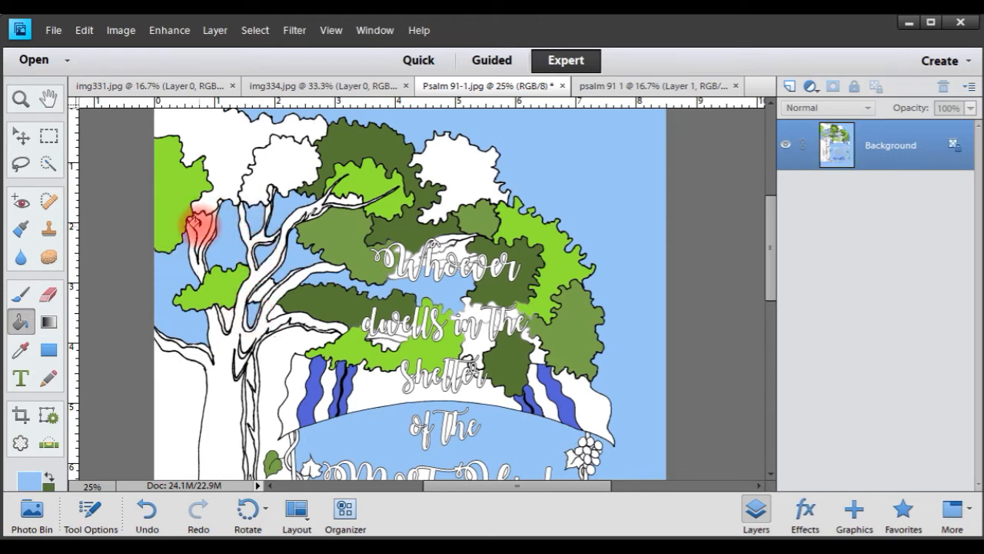
left_click(246, 392)
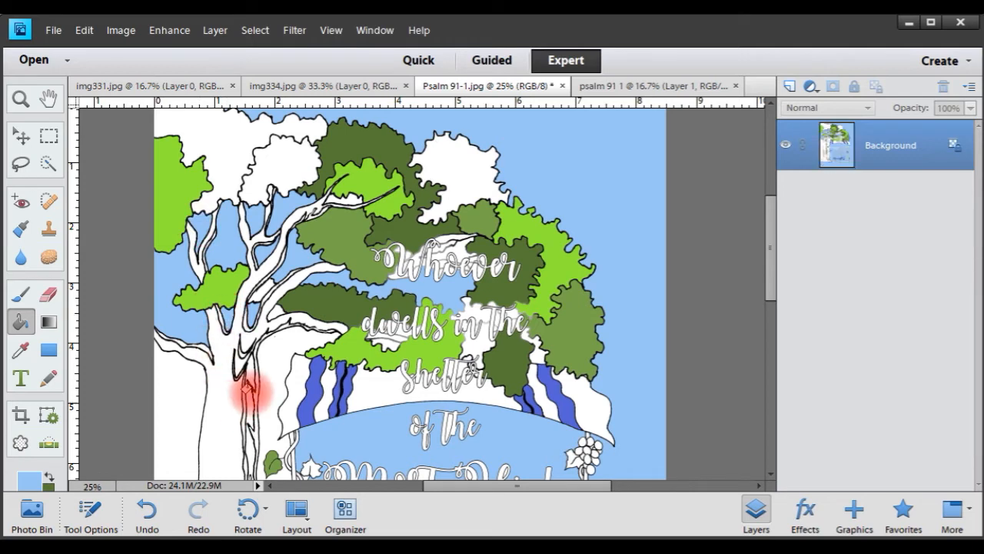
left_click_drag(246, 397, 269, 311)
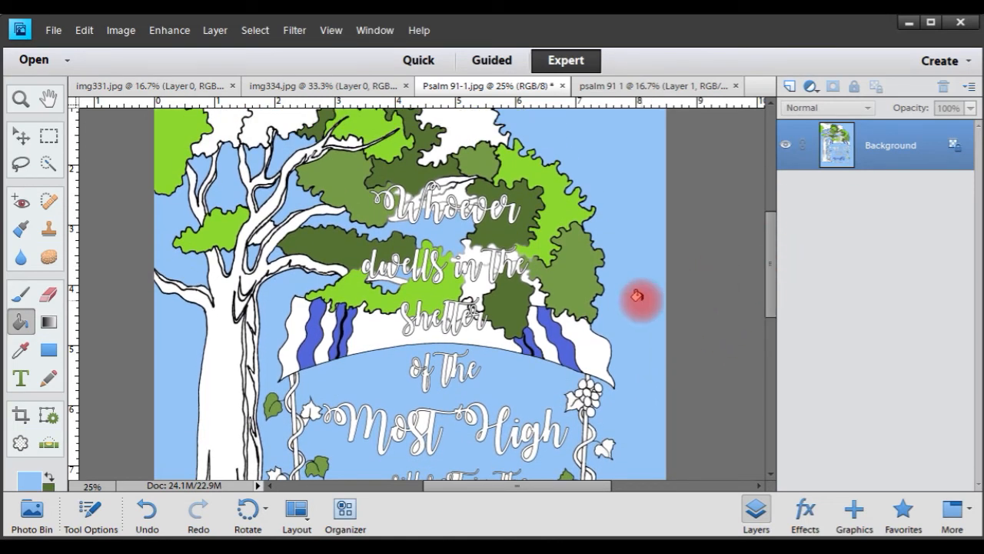
- Choose a purple shade for filling the grape clusters on the side vines
left_click(415, 427)
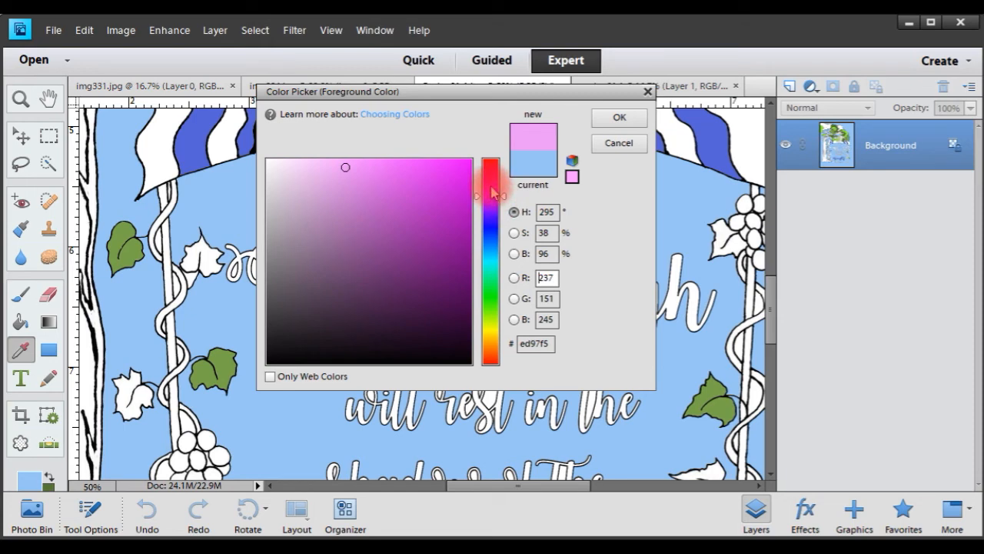
left_click(458, 240)
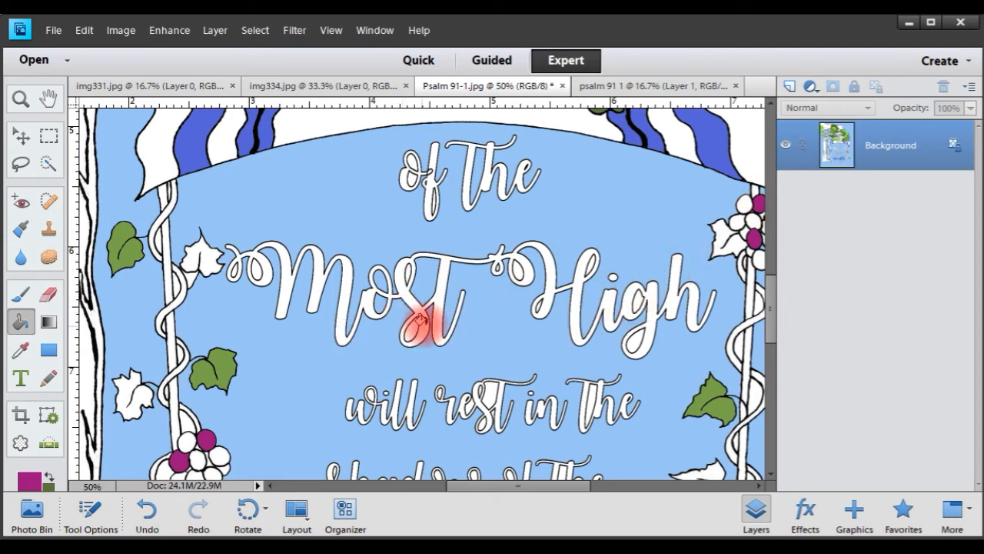
- Set a deeper blue and Paint Bucket-fill the Most High lettering, scrolling toward Almighty
scroll("down", 3)
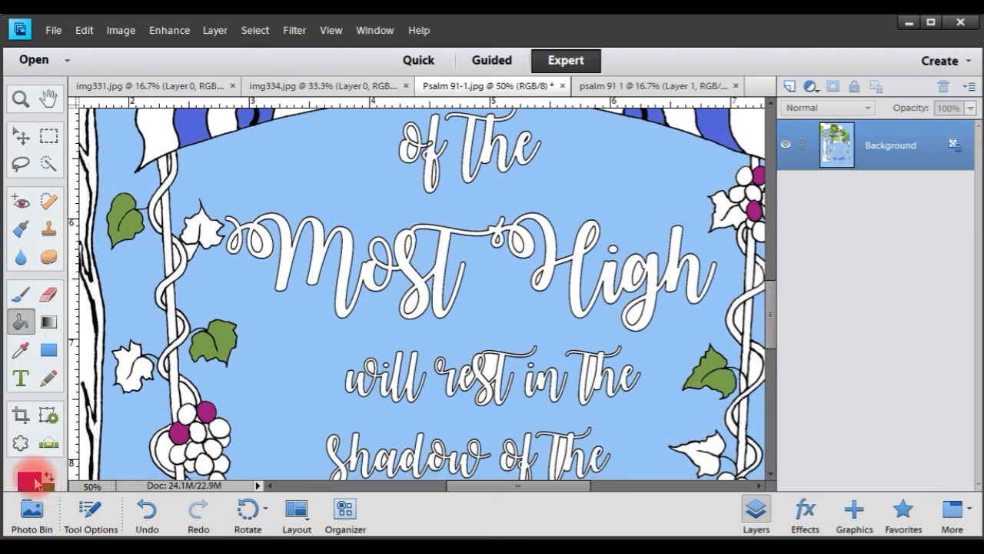
mouse_move(49, 489)
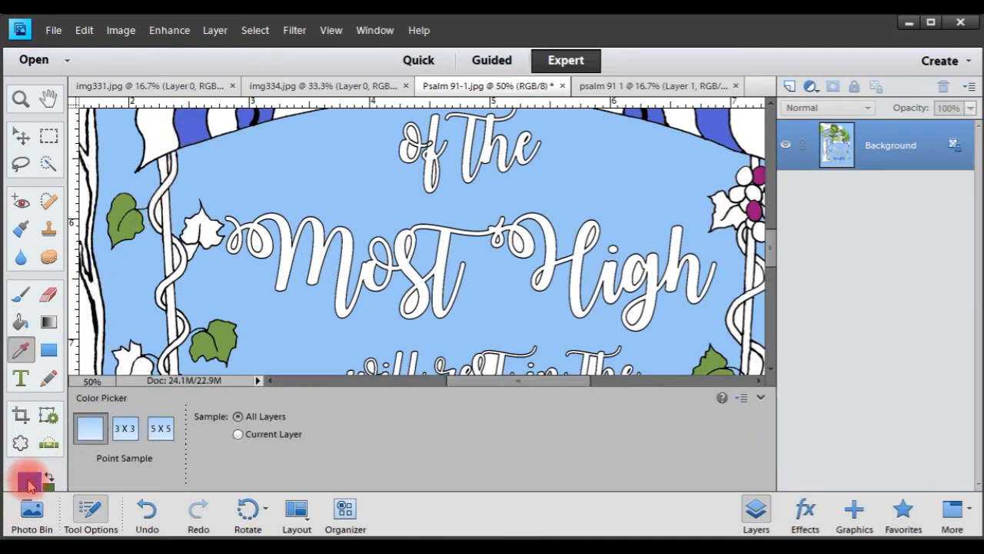
mouse_move(23, 477)
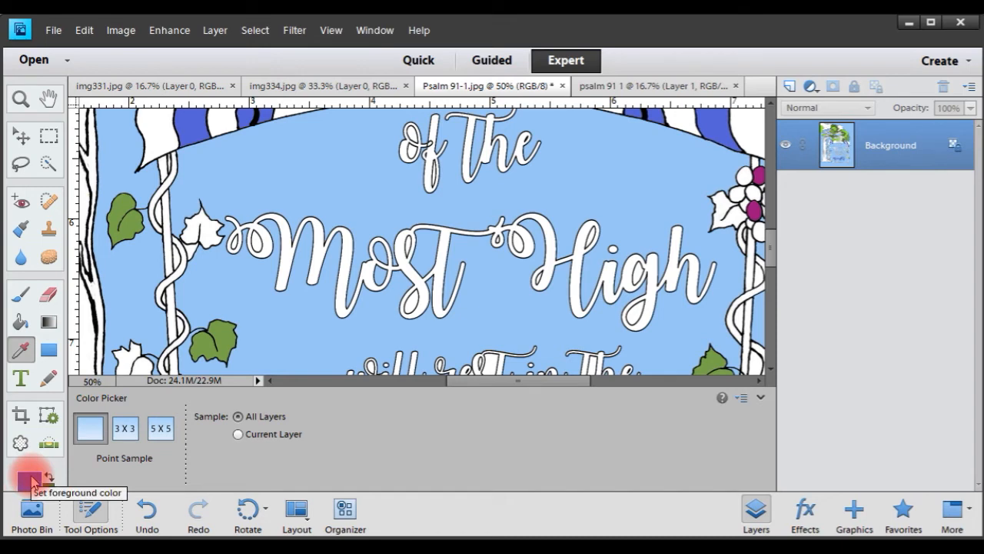
left_click(392, 289)
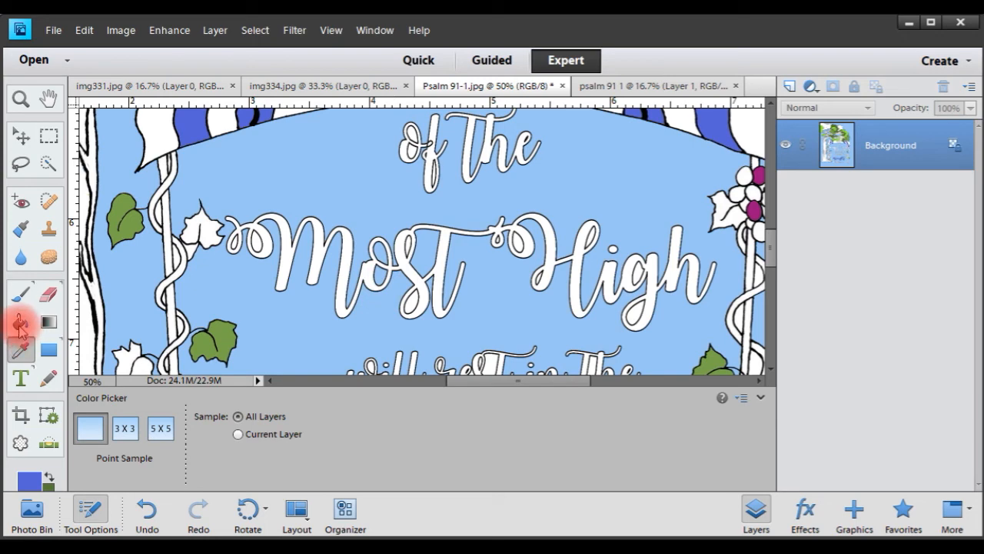
left_click(20, 321)
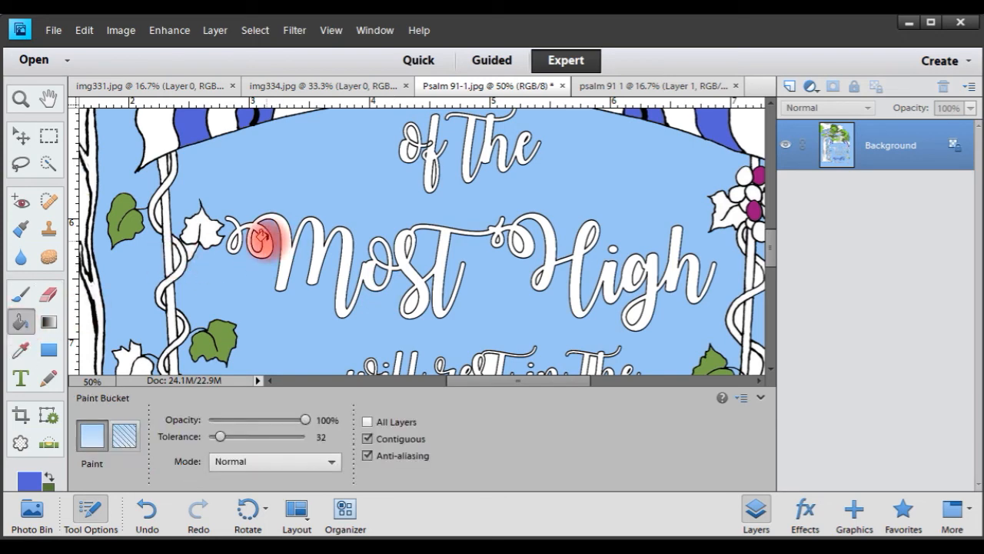
left_click(510, 286)
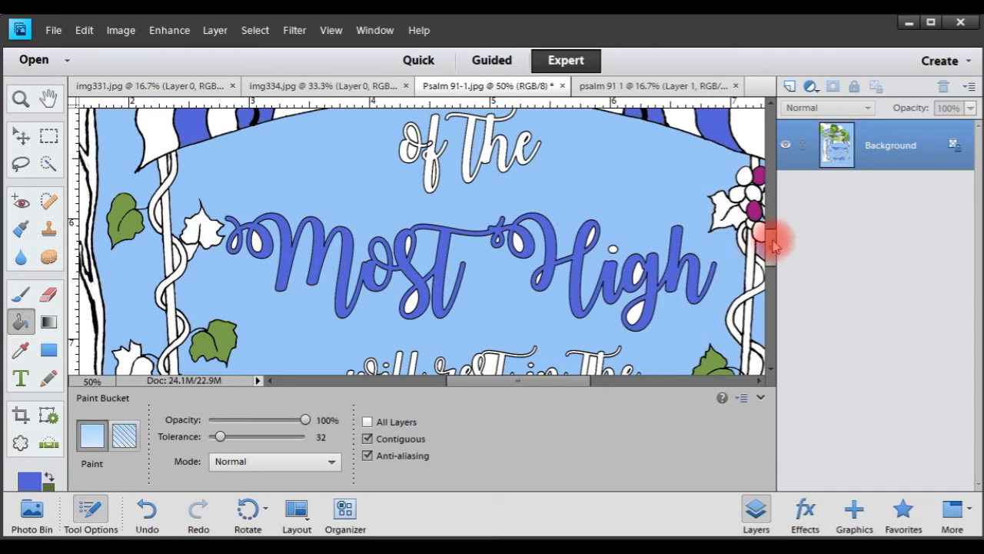
scroll("down", 3)
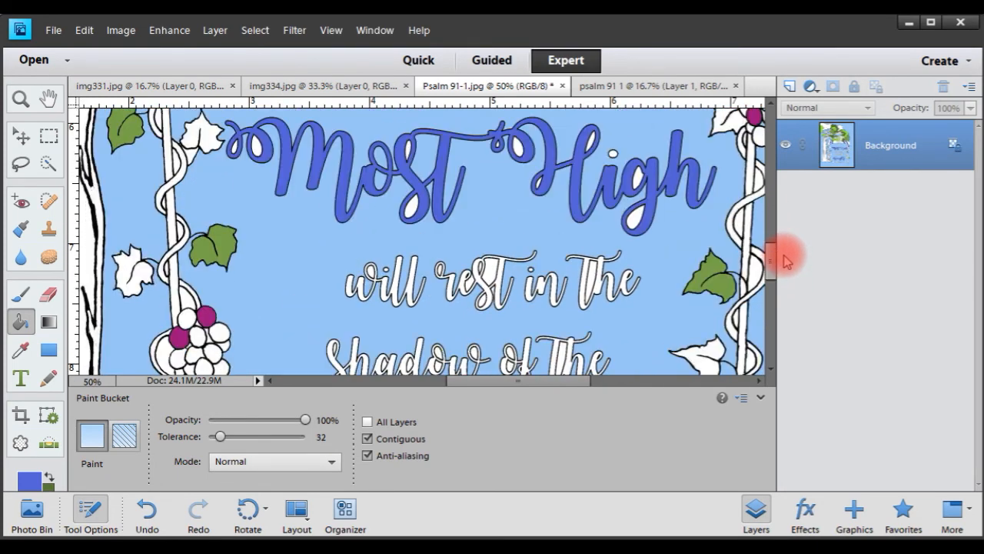
scroll("down", 3)
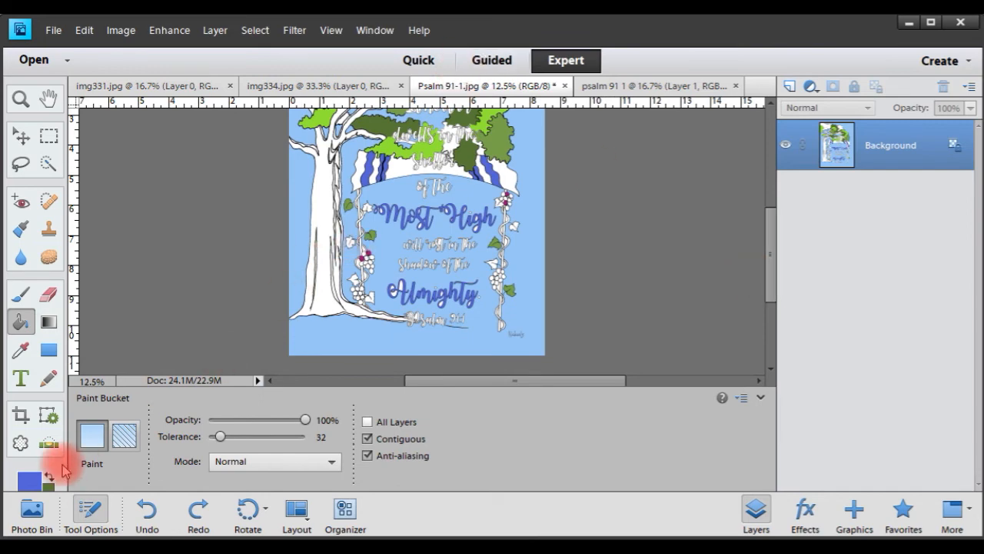
- Set the paint colour to warm brown and fill the trunk and an upper-branch area
left_click(29, 477)
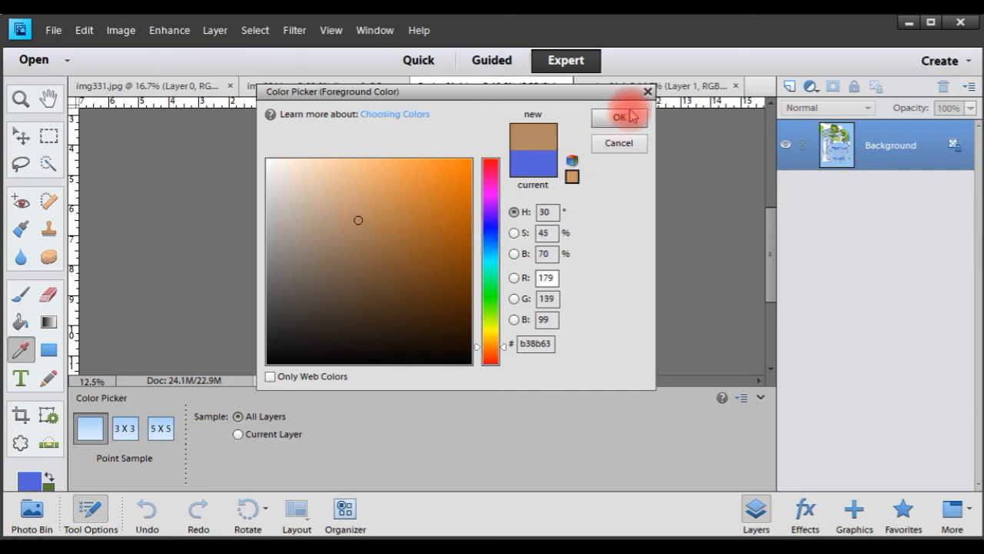
left_click(620, 117)
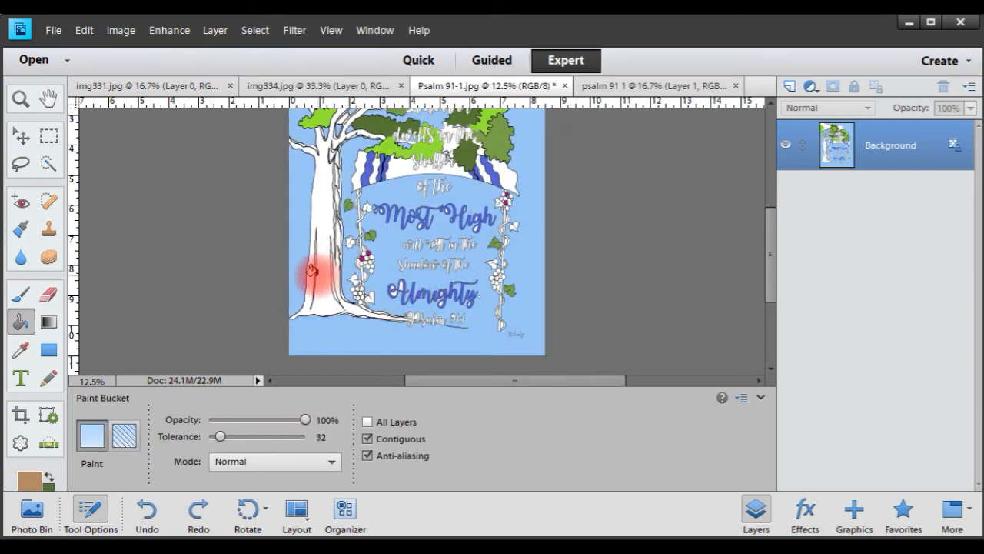
left_click(311, 271)
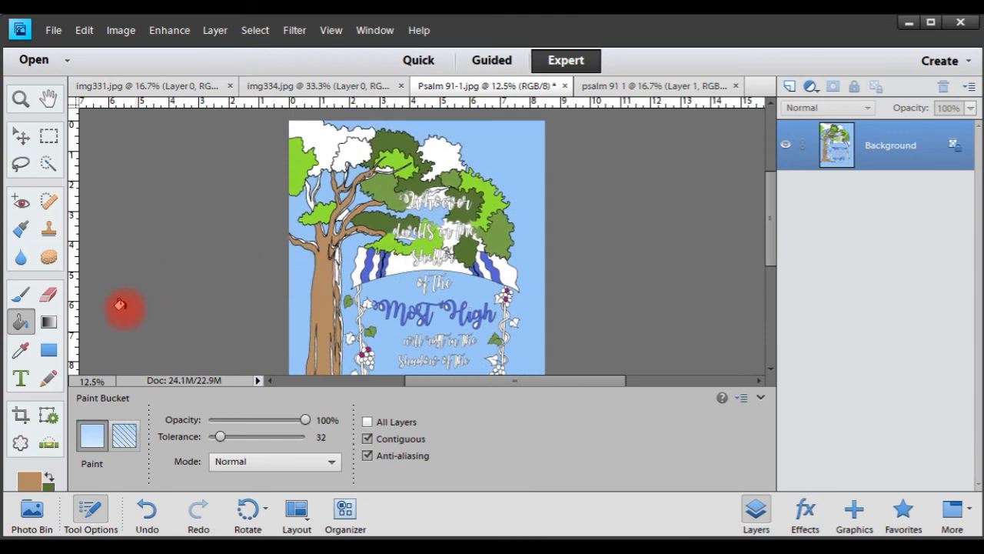
mouse_move(83, 319)
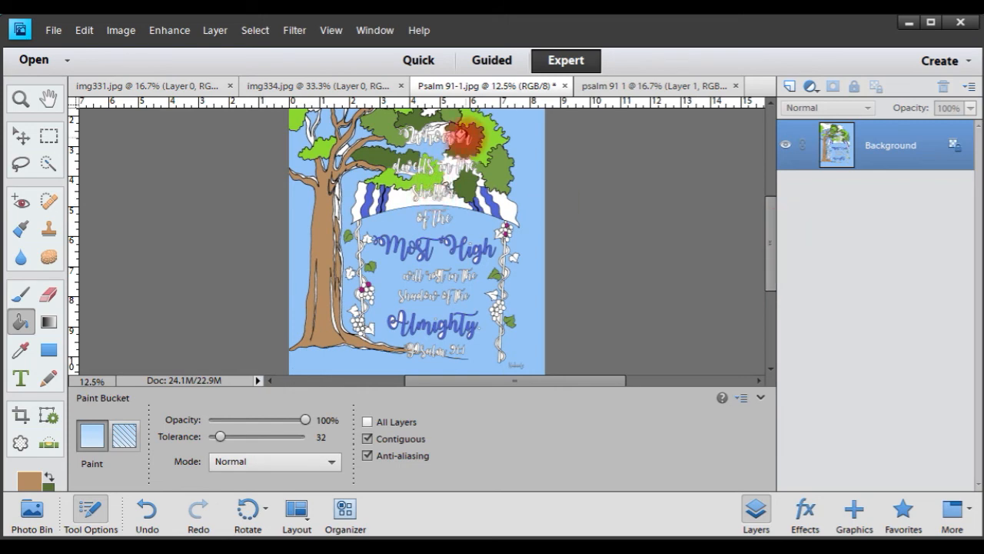
left_click(461, 139)
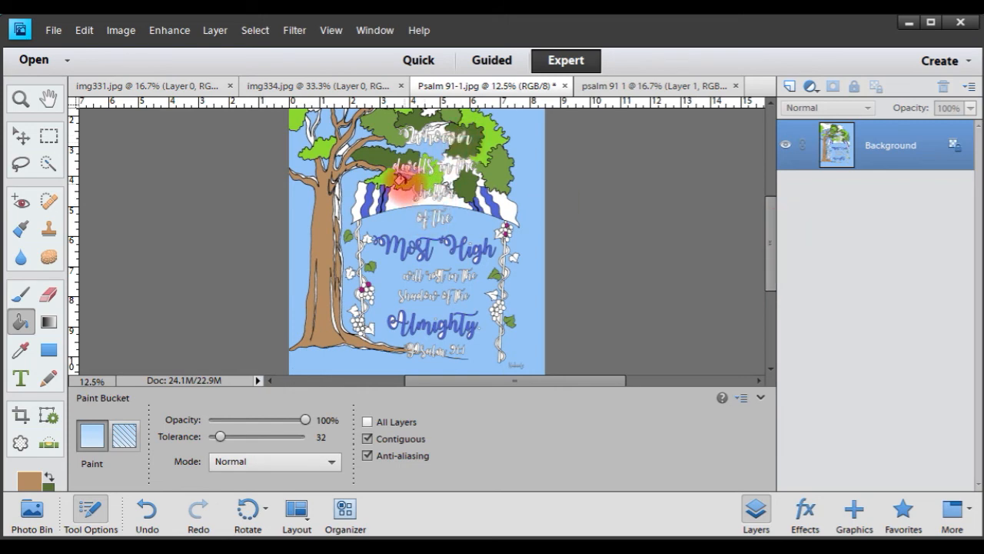